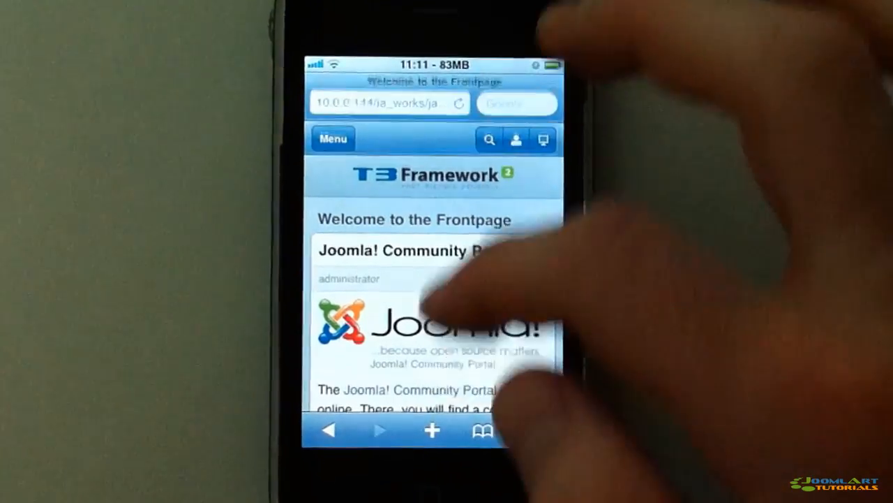
# Step: Scroll down past the front-page articles to the More Articles list and Page 1 of 2 pagination
pyautogui.scroll(-3)
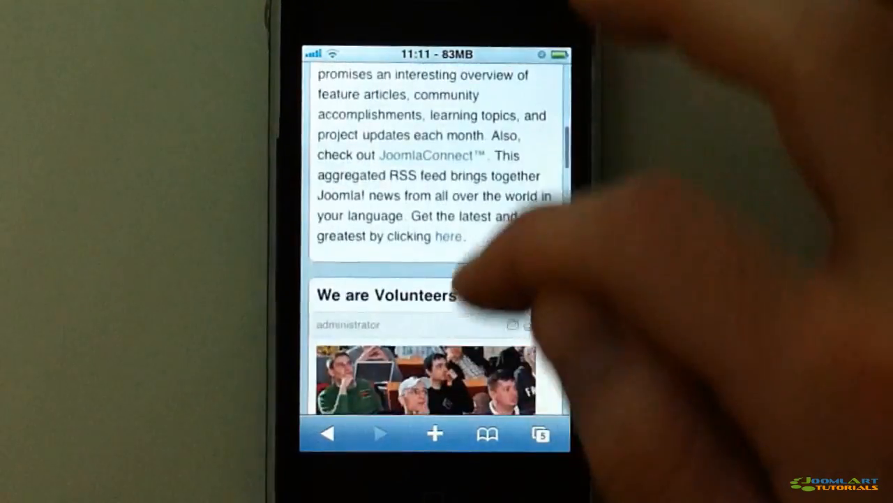
pyautogui.scroll(-3)
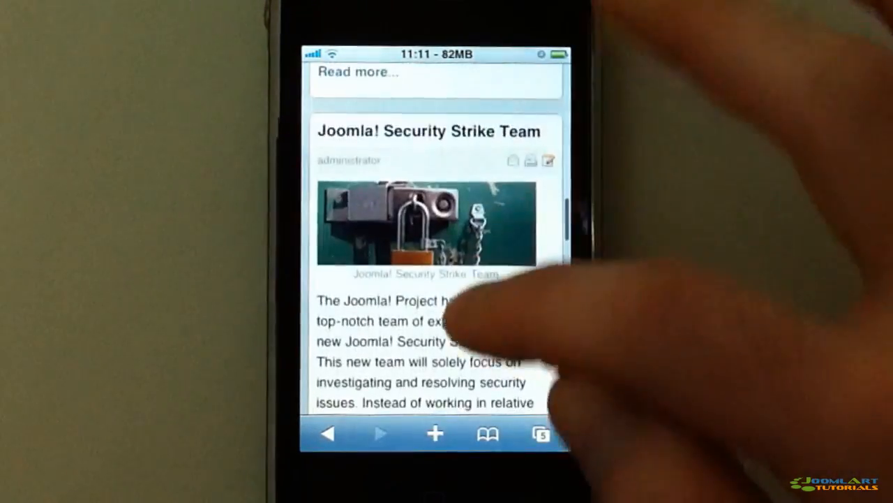
pyautogui.scroll(-3)
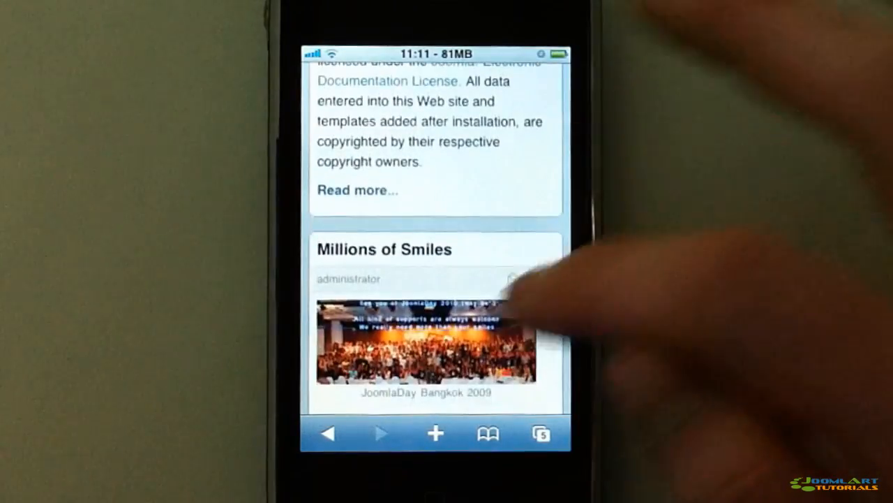
pyautogui.scroll(3)
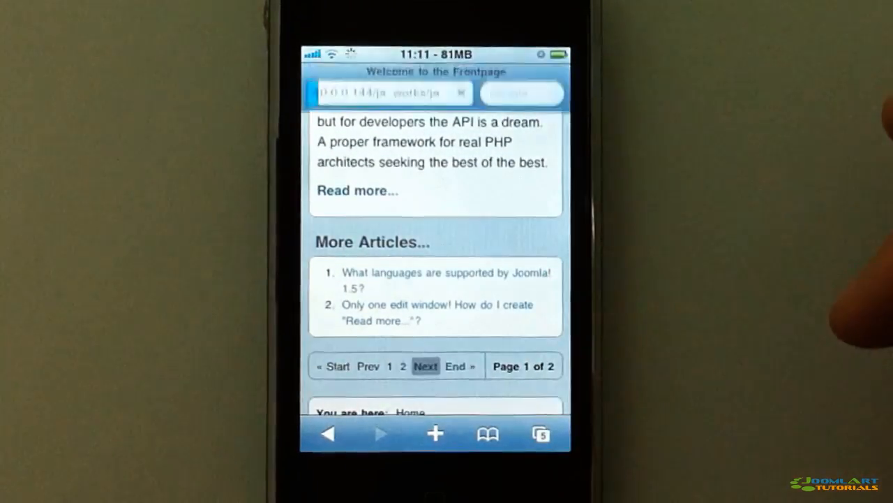
# Step: Go to page 2 of the articles, then open site search and enter 'Joomla'
pyautogui.click(446, 280)
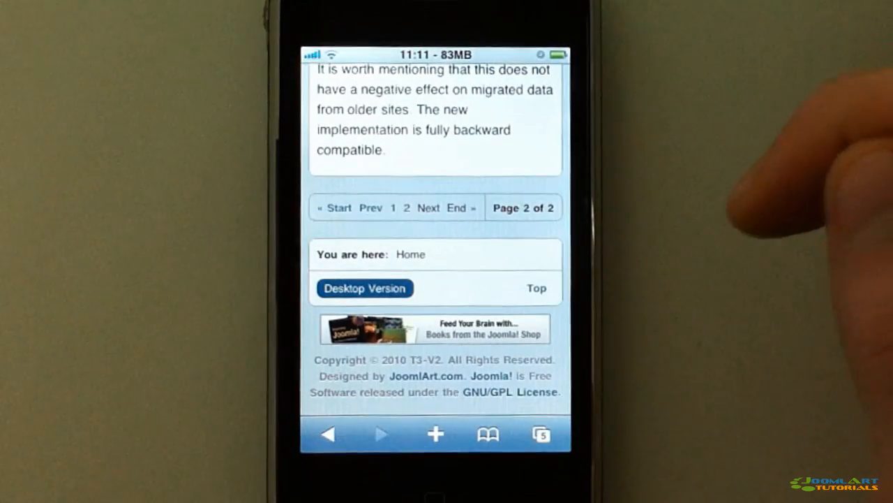
pyautogui.scroll(3)
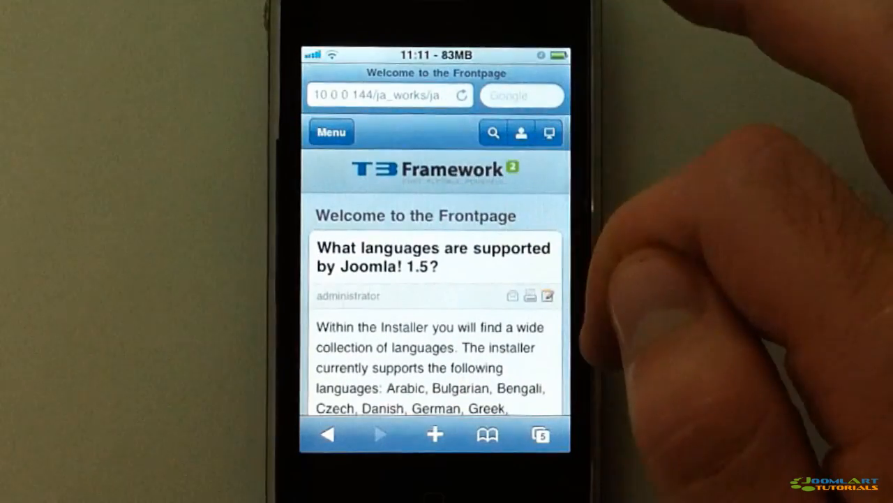
pyautogui.click(331, 132)
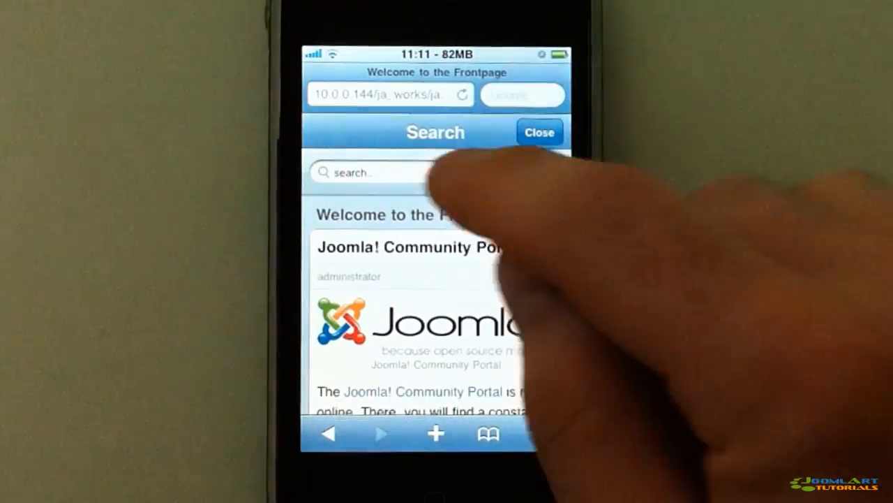
pyautogui.click(391, 172)
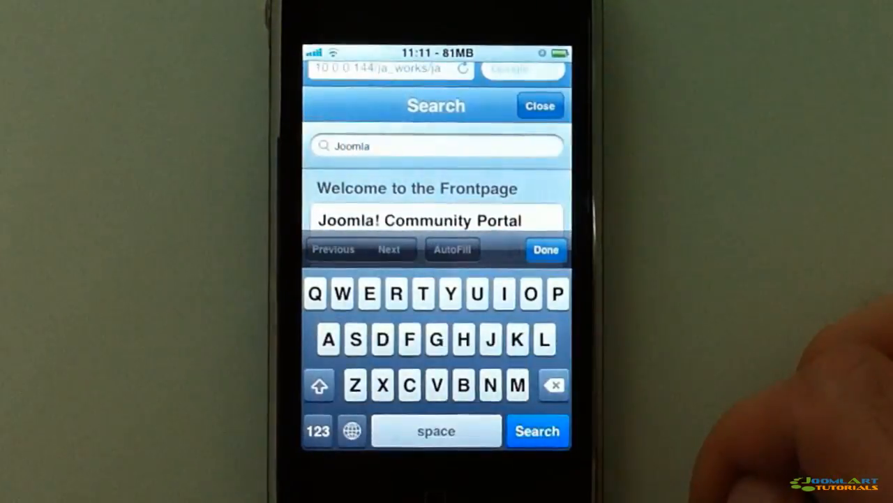